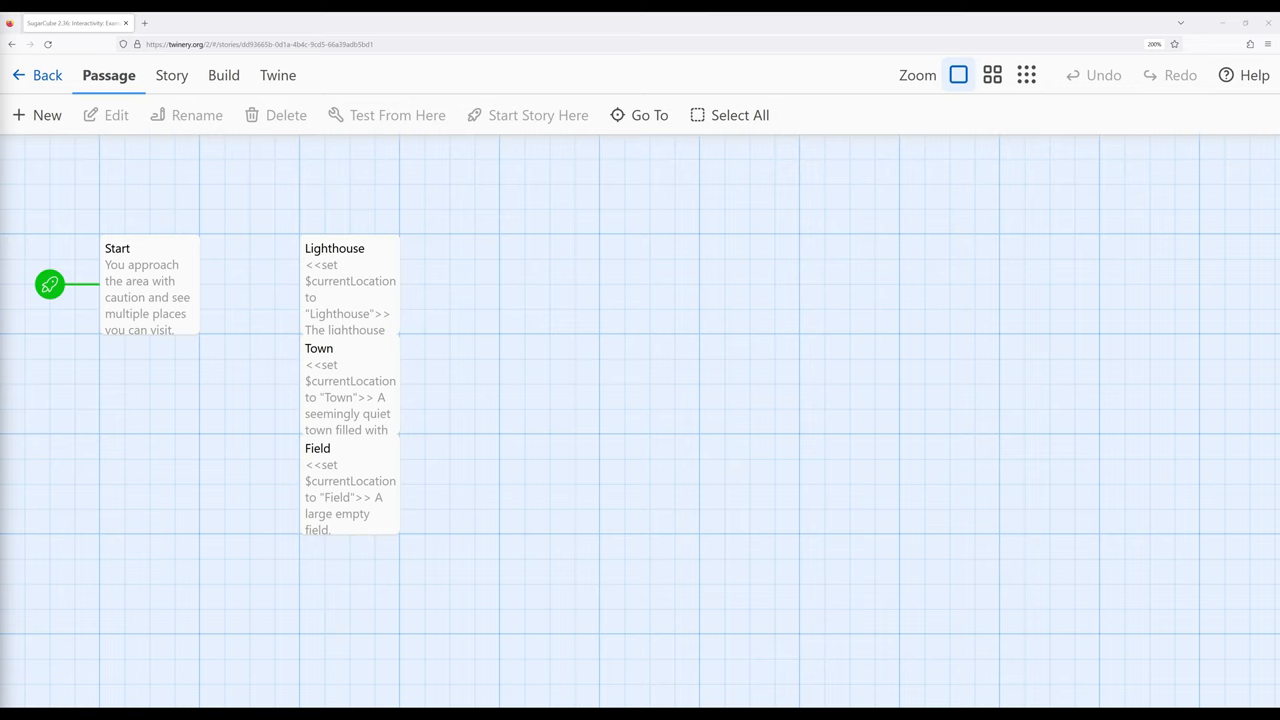
mouse_move(292, 448)
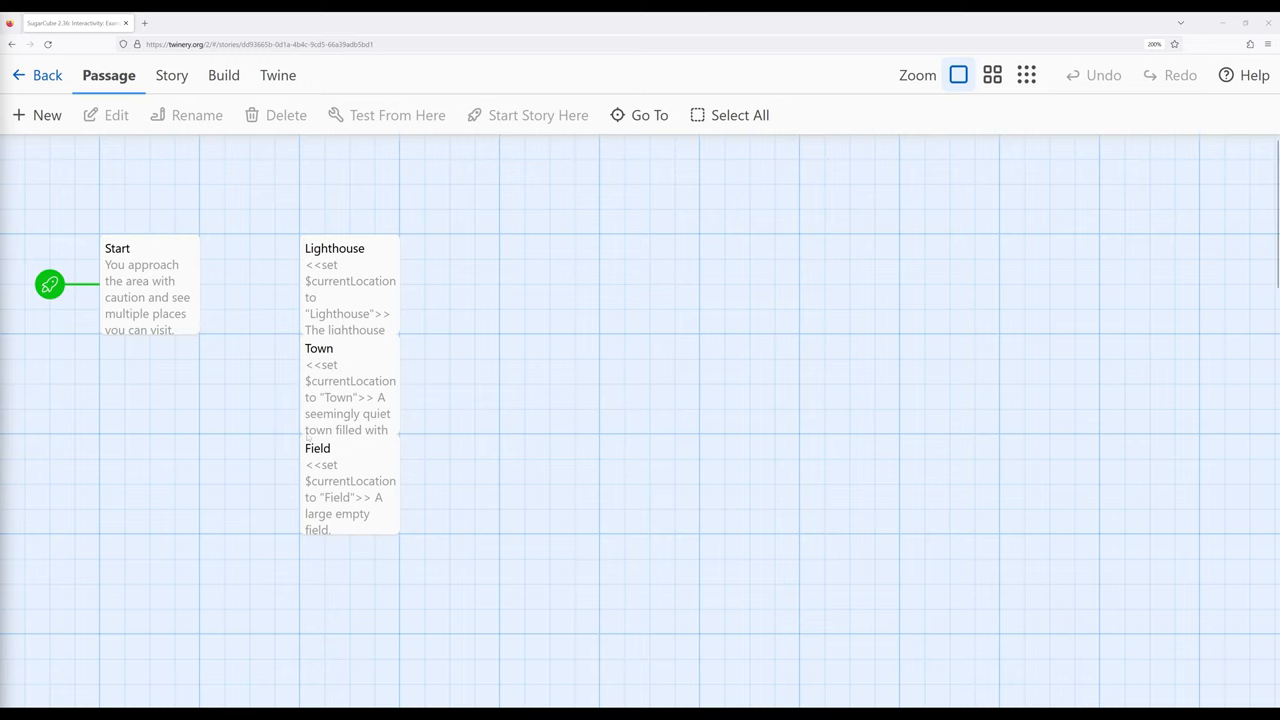
Step: Review the Start passage's link/goto code, then the Lighthouse passage's location code and links
double_click(148, 284)
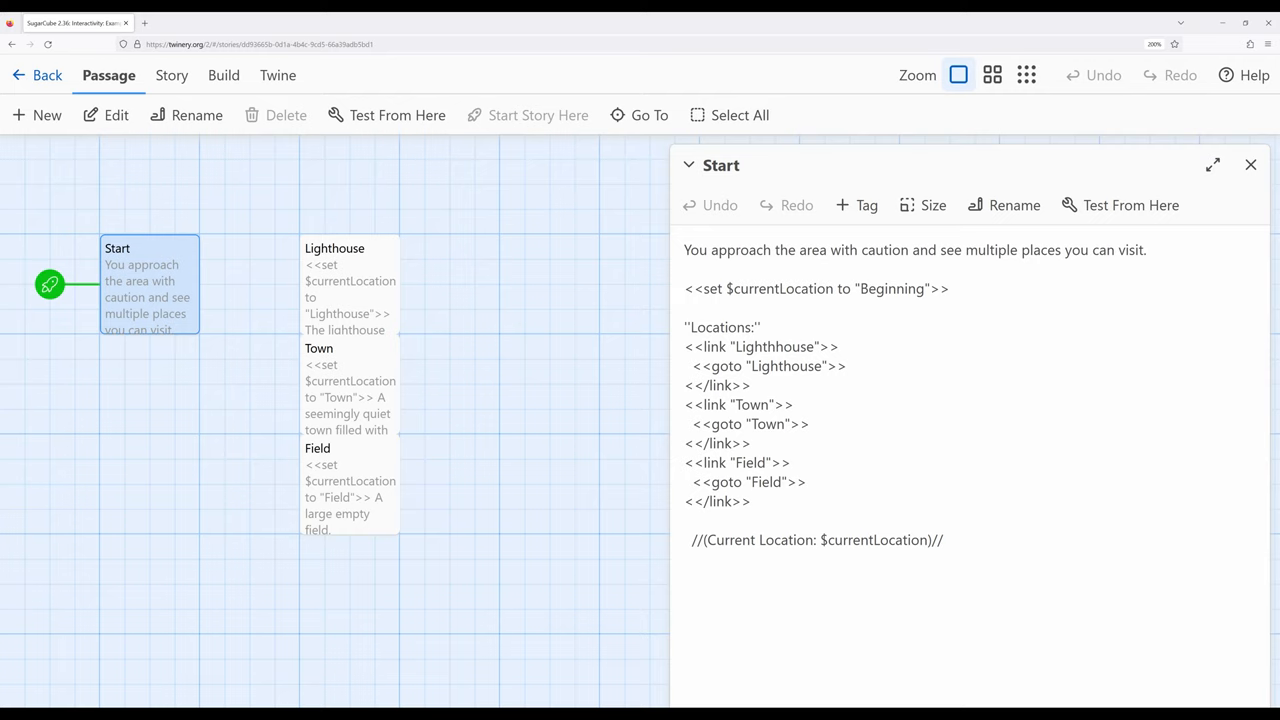
triple_click(816, 540)
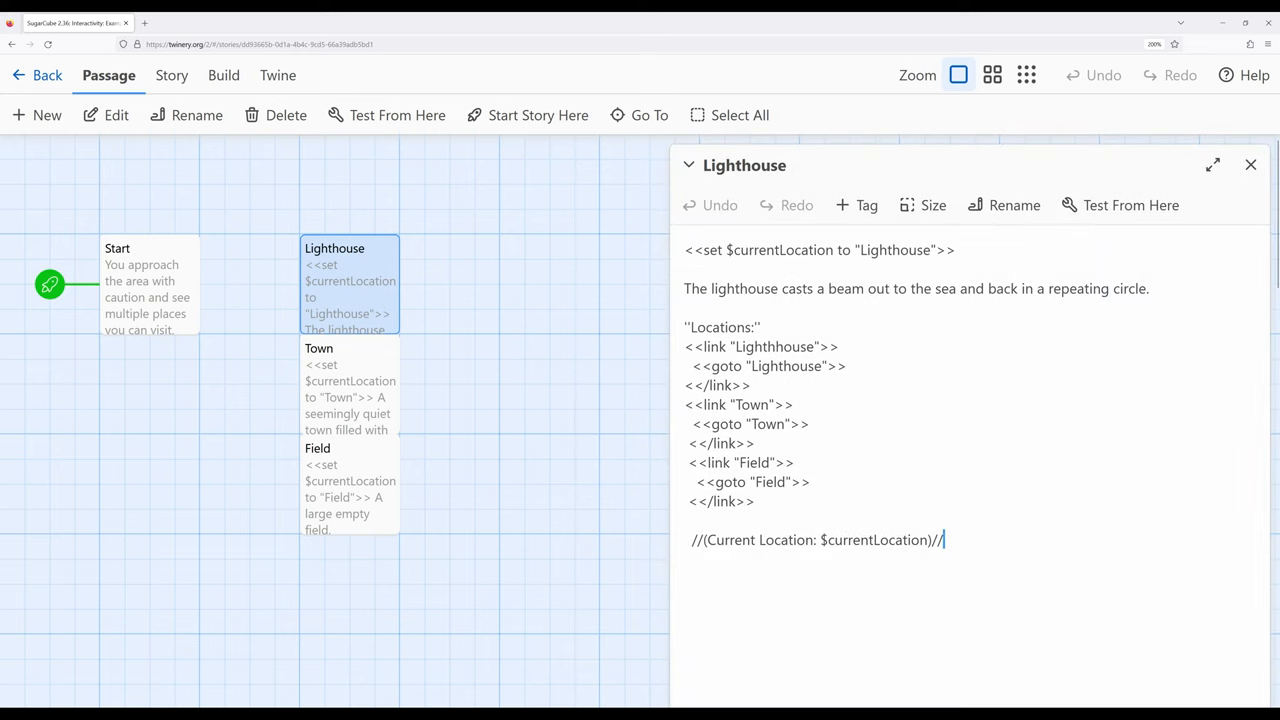
Step: Review the Field passage's location-setting code and links, then close the editor to show the story map
triple_click(820, 250)
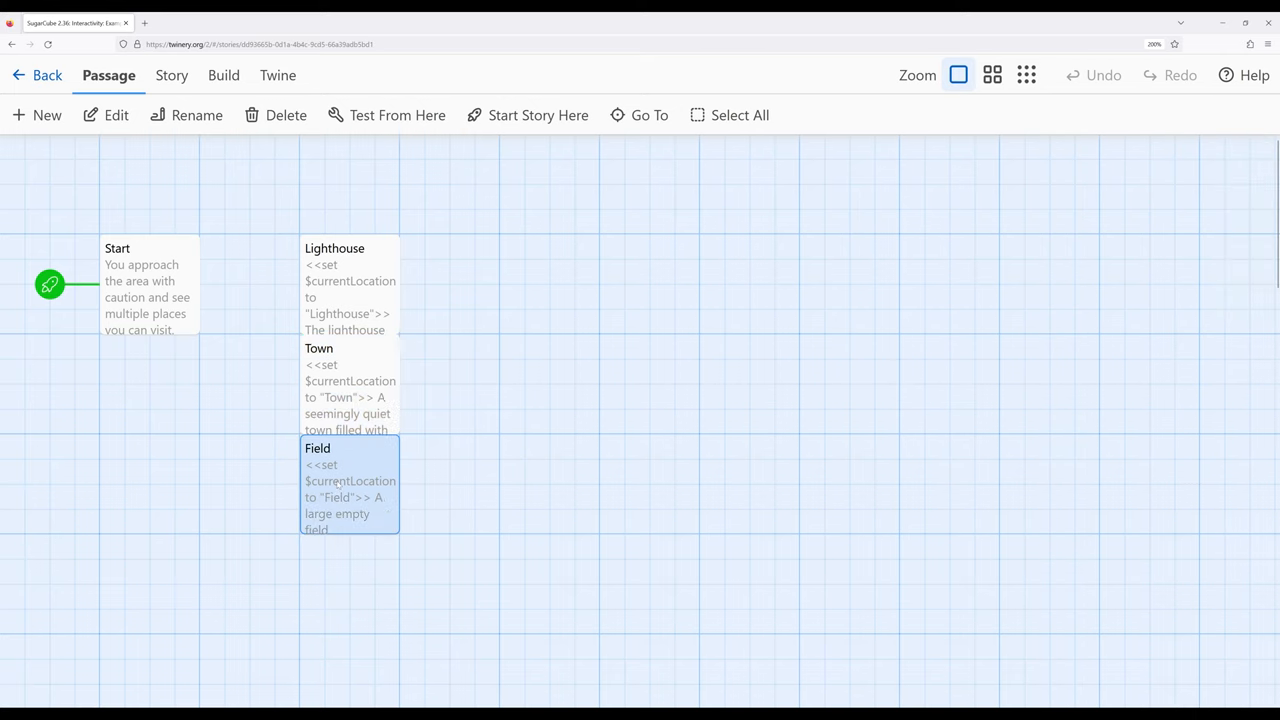
double_click(348, 488)
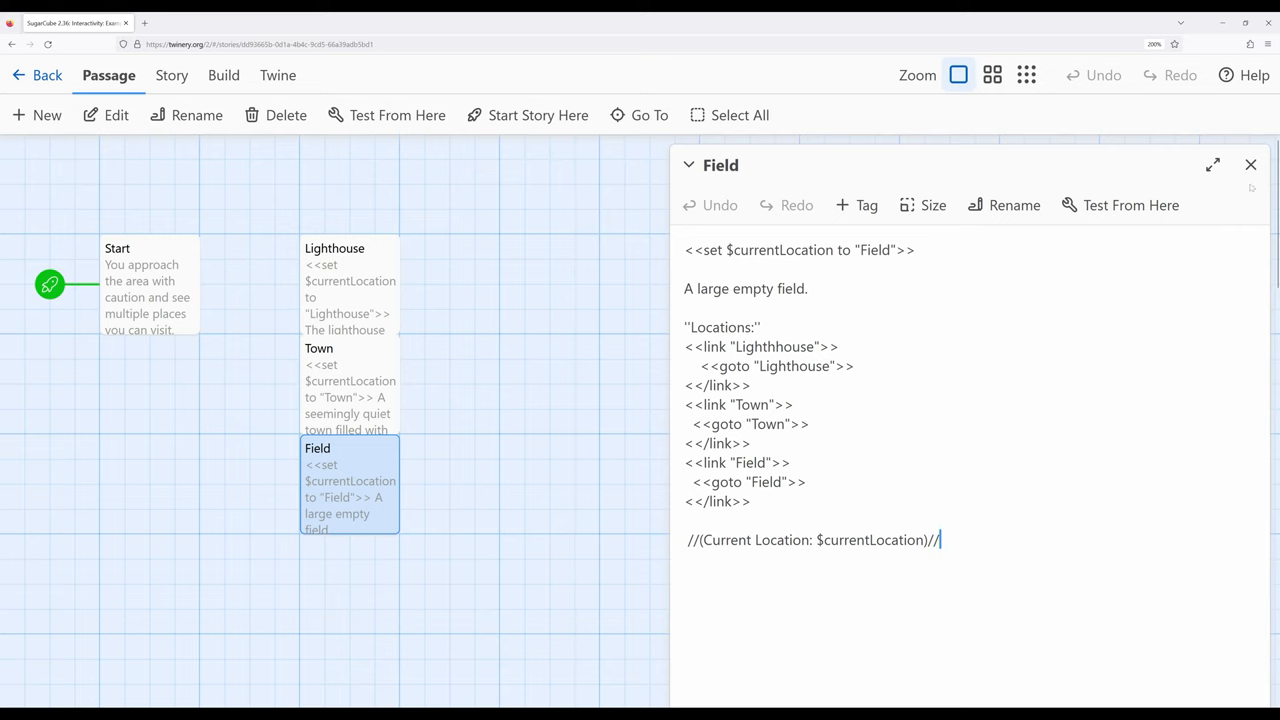
left_click(1250, 164)
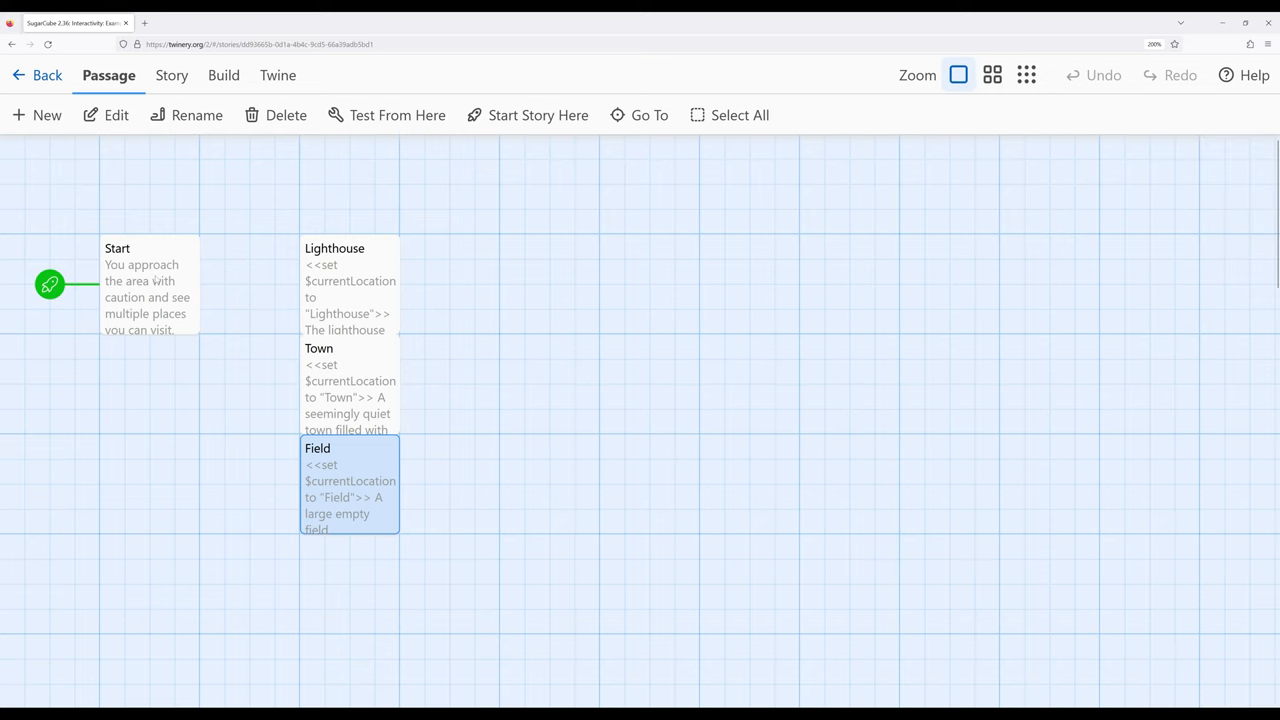
Step: Play the story via Build > Play and visit Lighthouse, Town, Field, then Lighthouse again
left_click(148, 284)
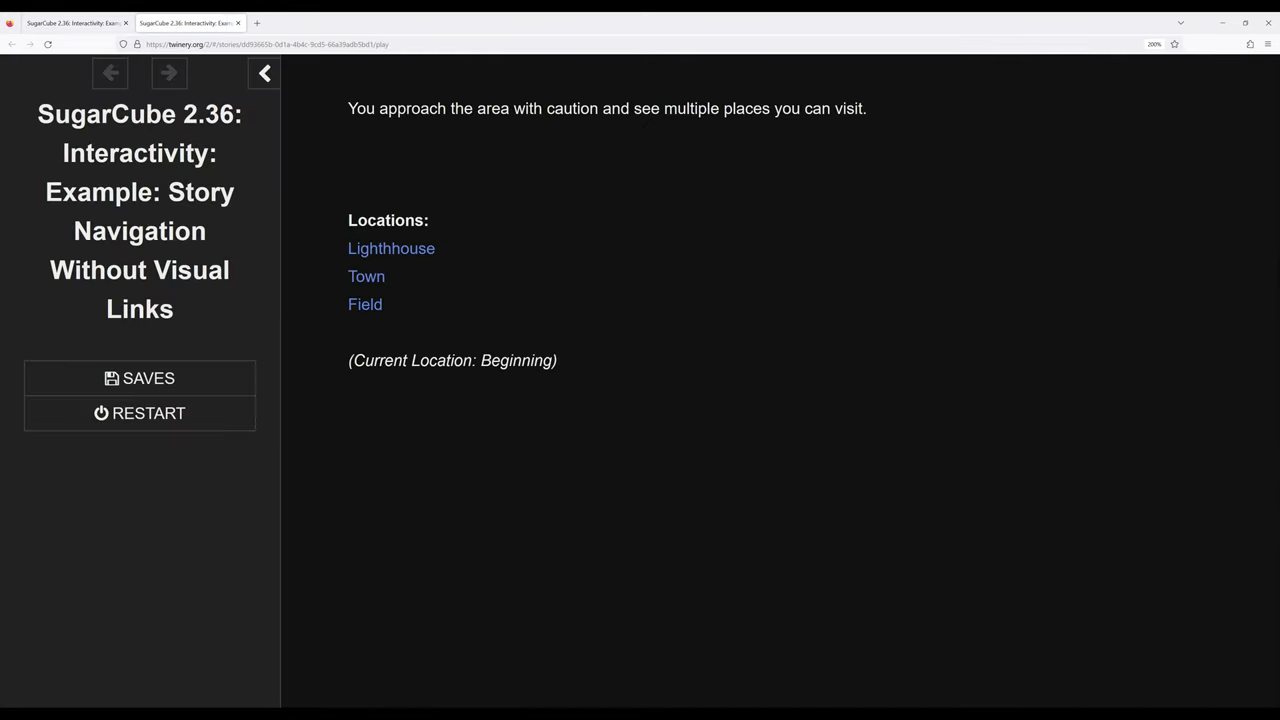
mouse_move(658, 378)
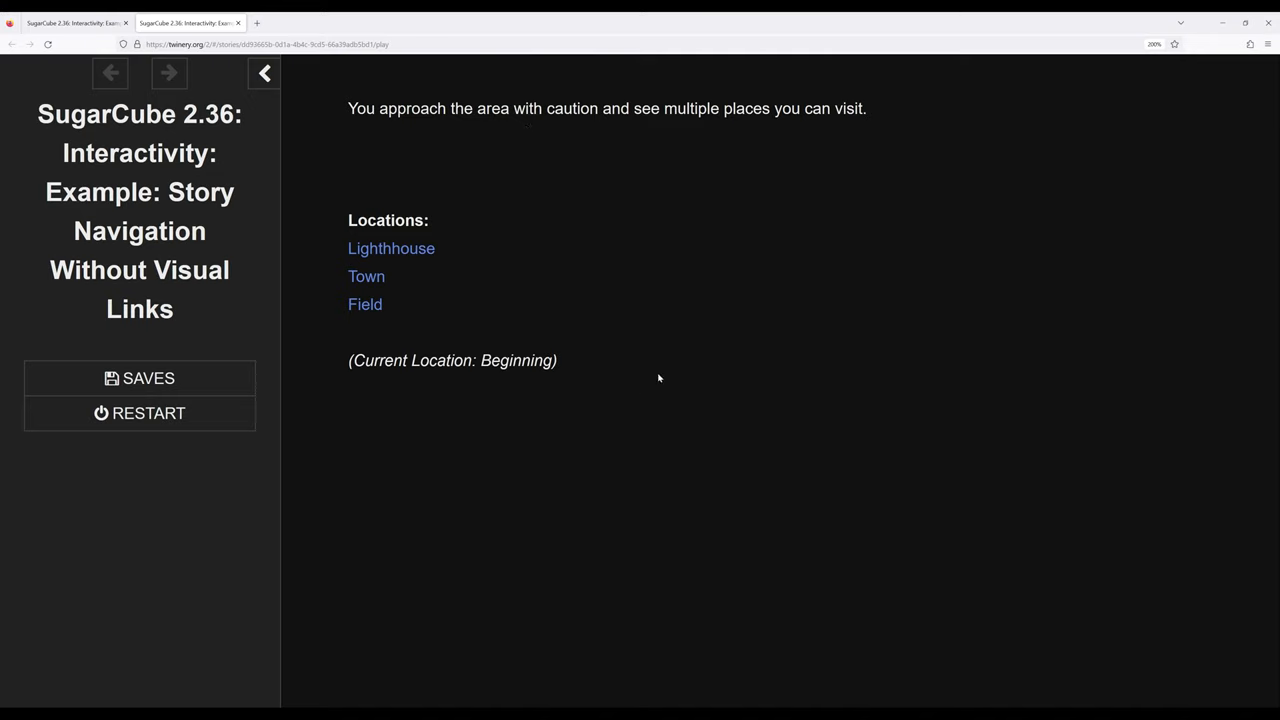
left_click(392, 248)
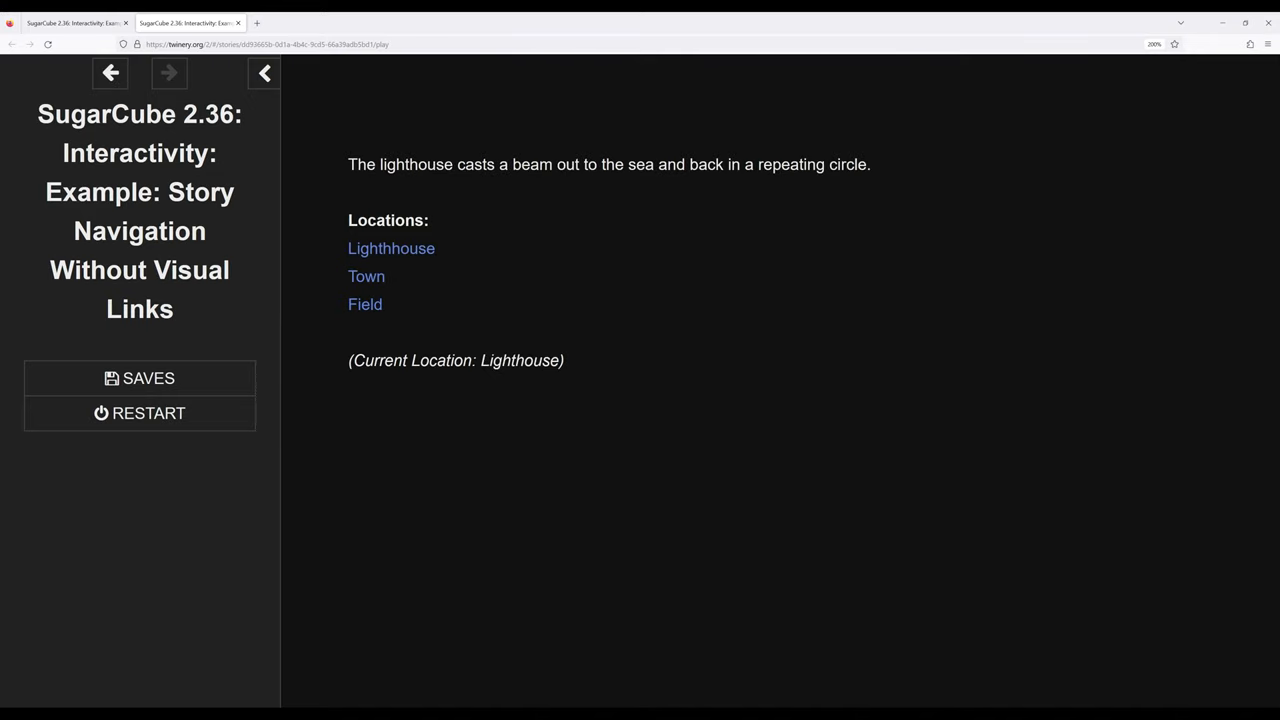
left_click(366, 276)
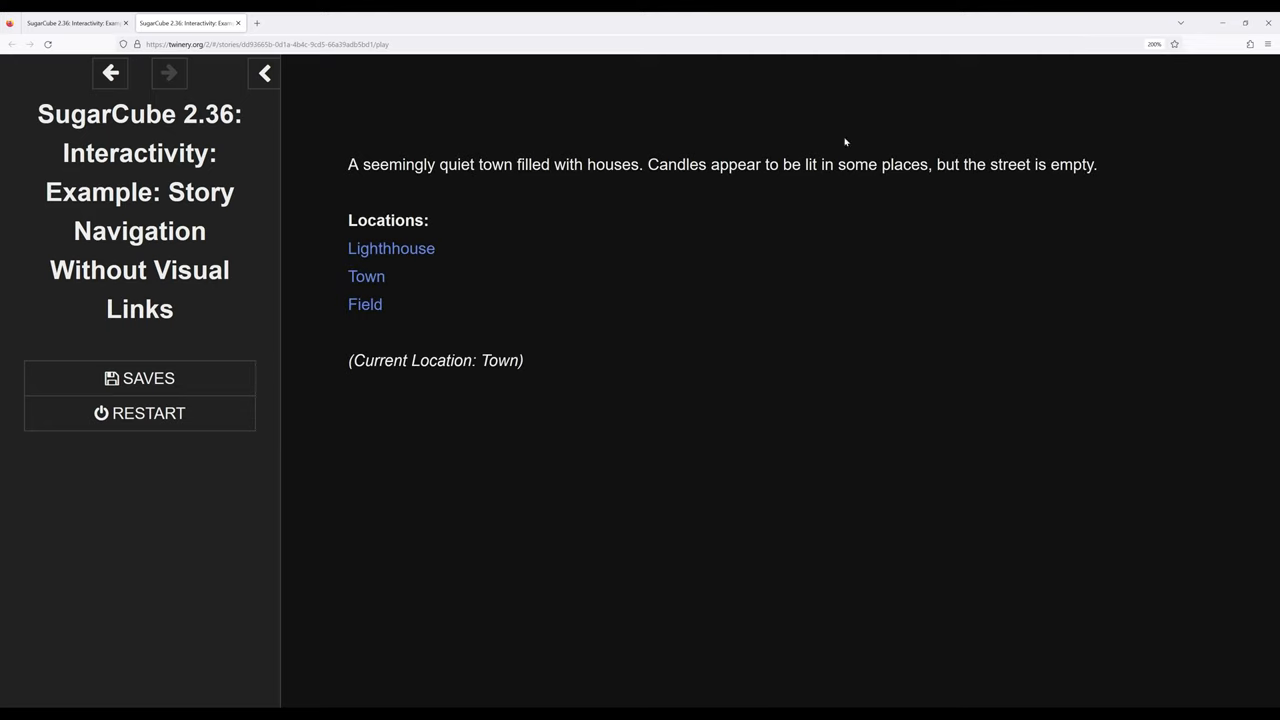
left_click(364, 304)
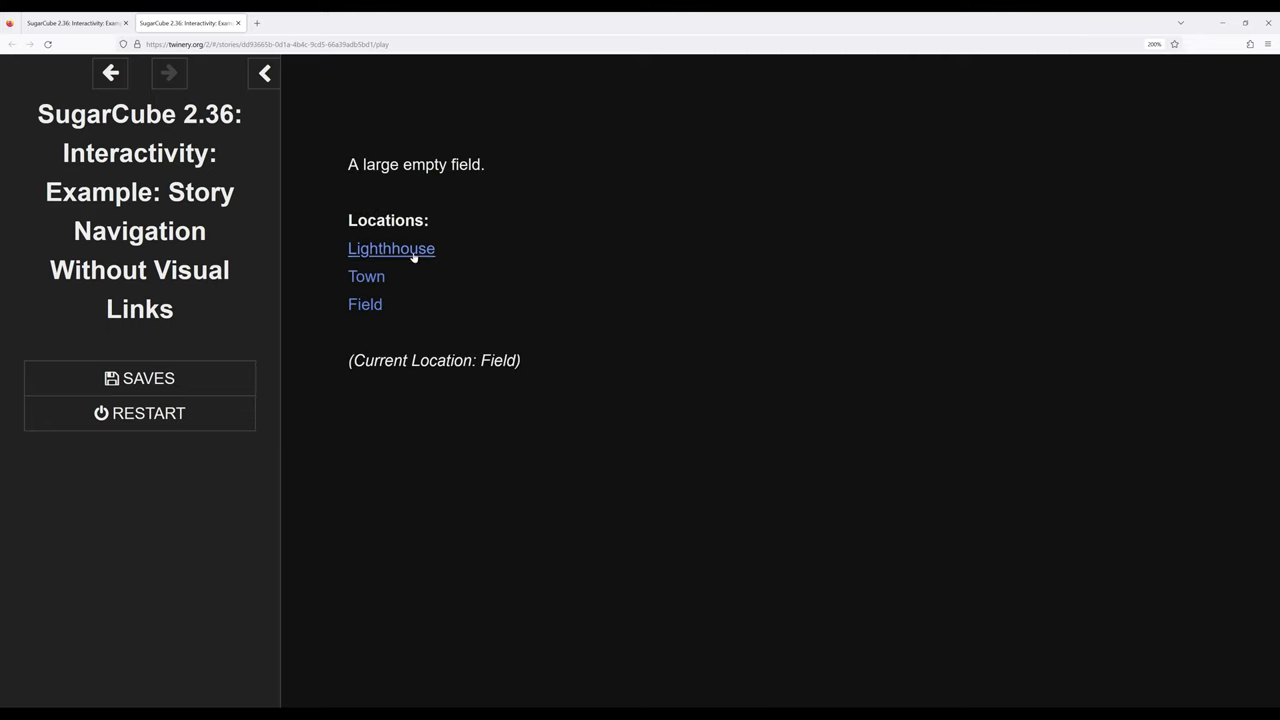
left_click(392, 248)
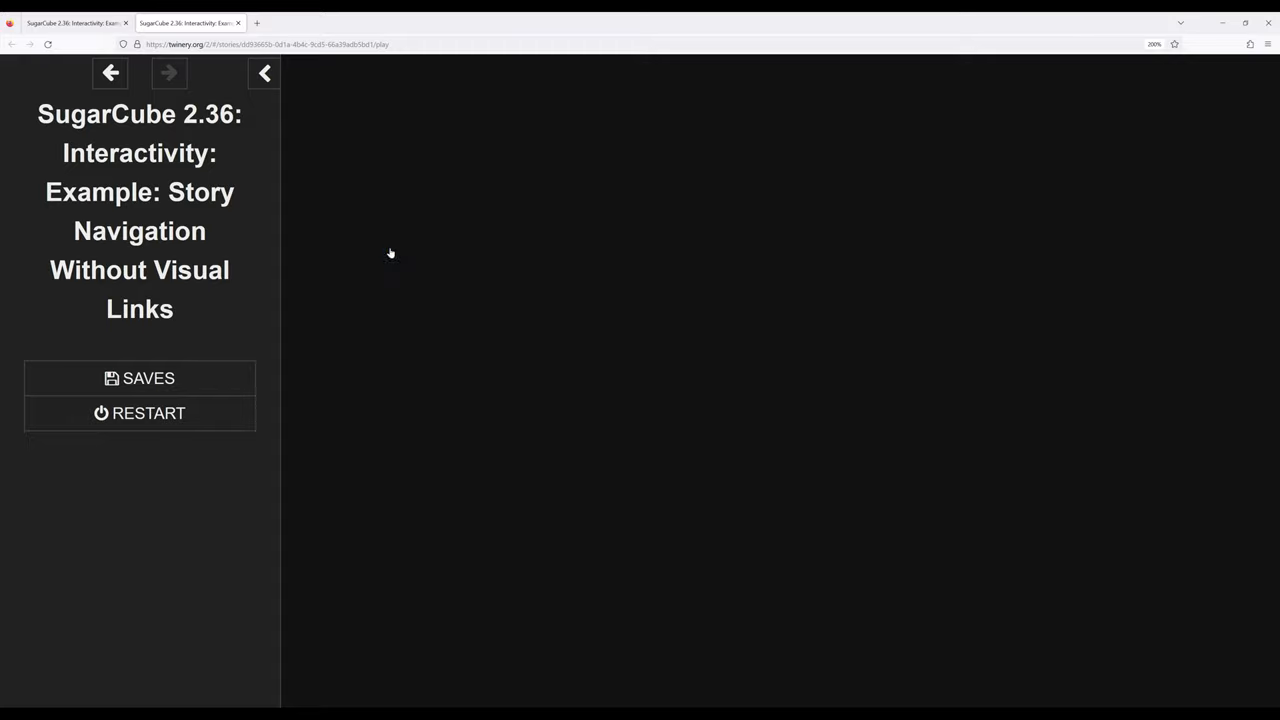
mouse_move(370, 276)
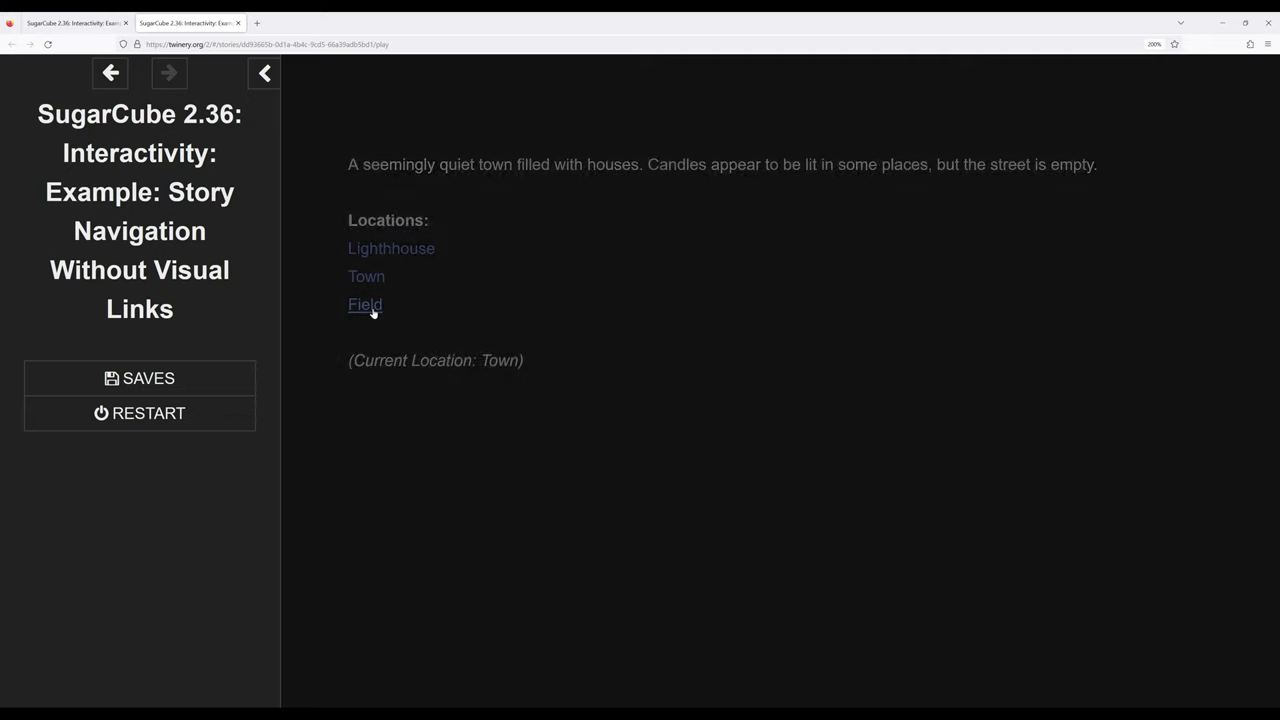
Step: Switch back to the Twine tab showing the four-passage story map
left_click(364, 304)
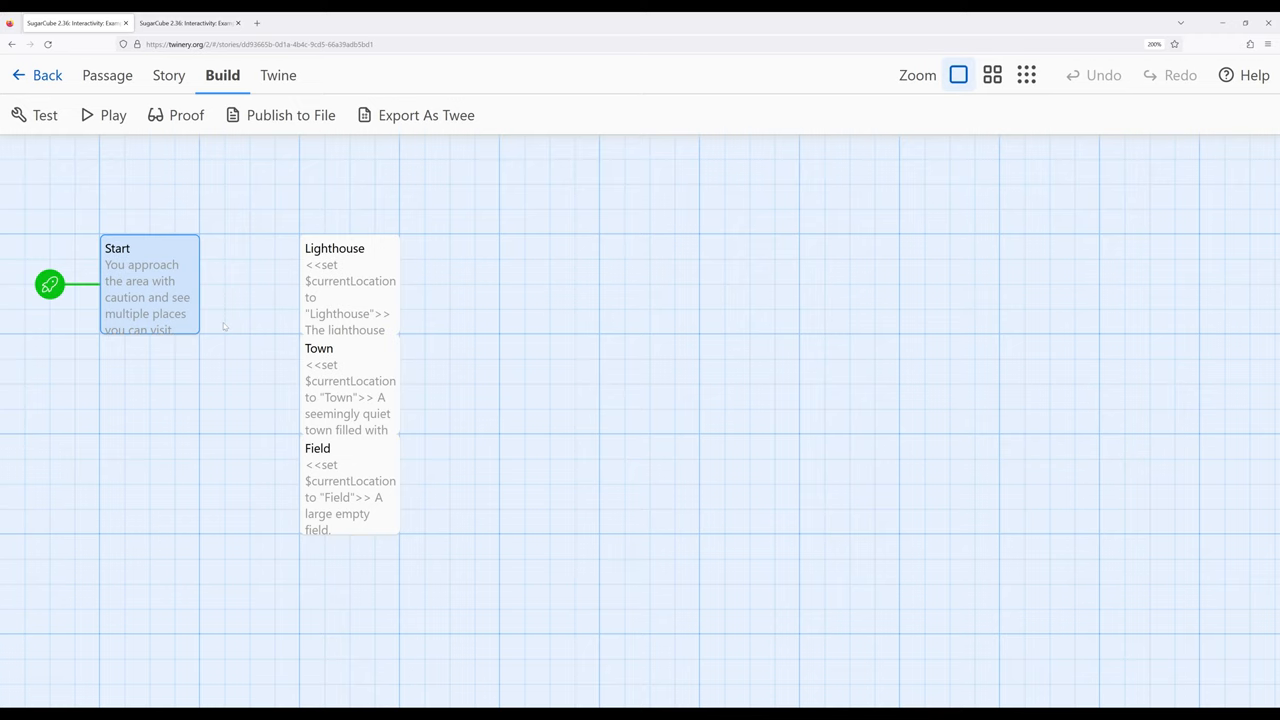
mouse_move(240, 382)
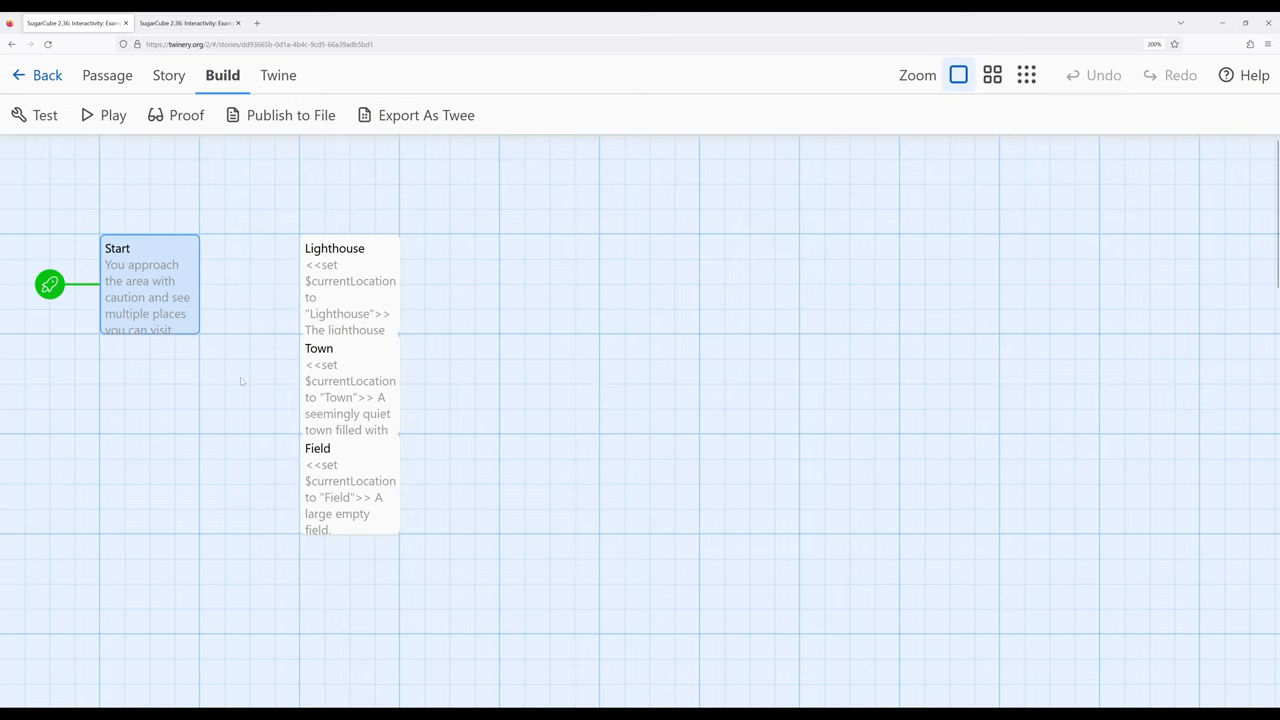